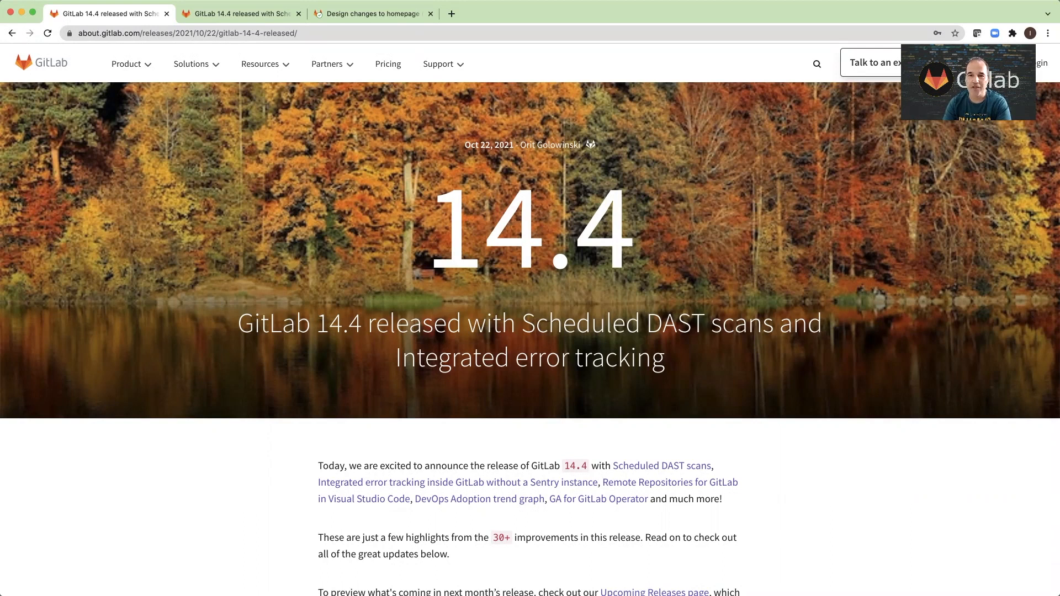
pyautogui.moveTo(220, 120)
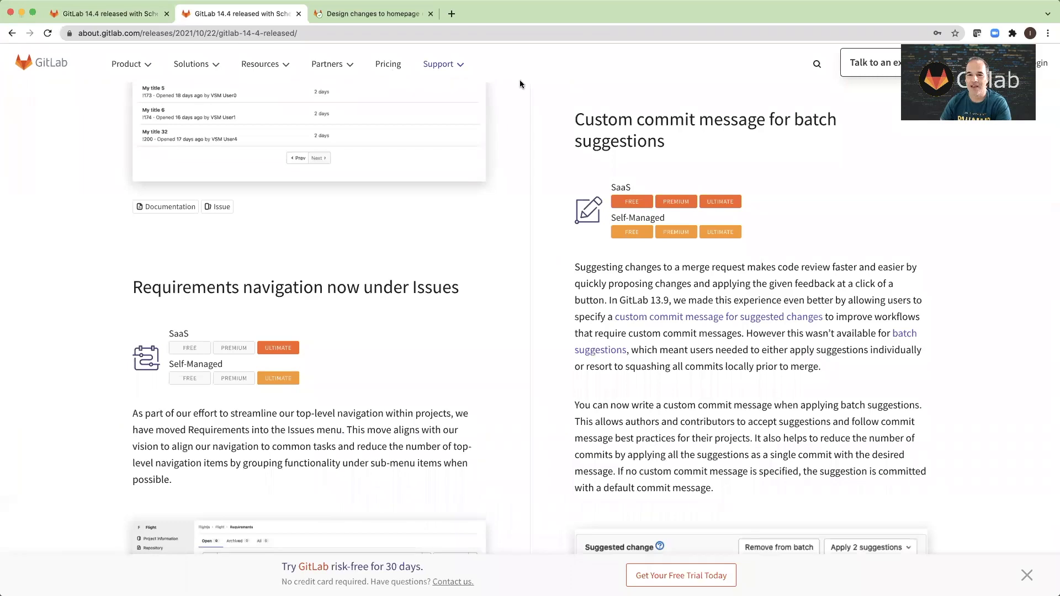
pyautogui.moveTo(768, 136)
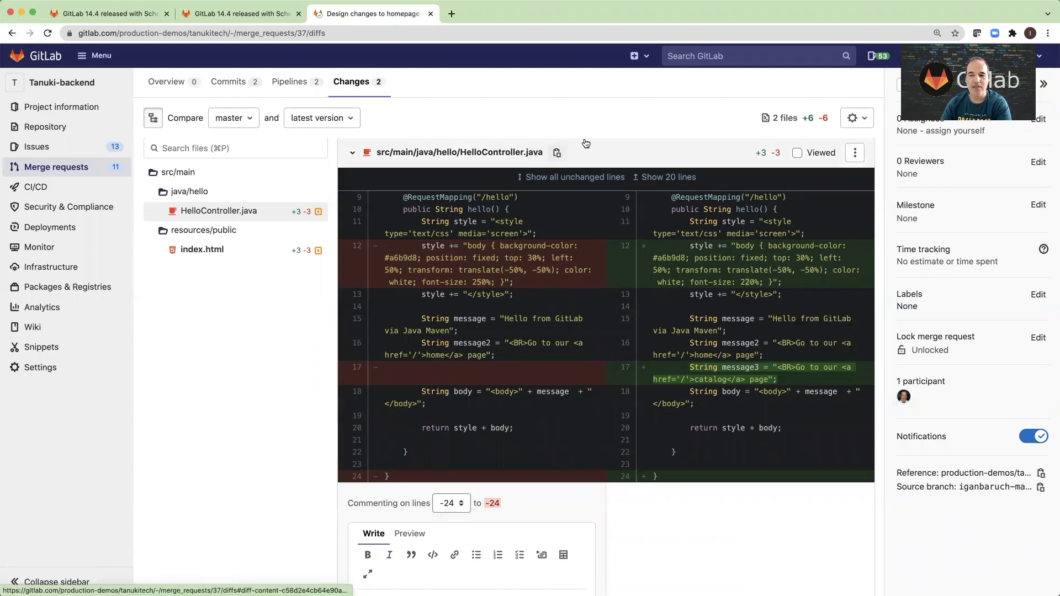
pyautogui.moveTo(458, 331)
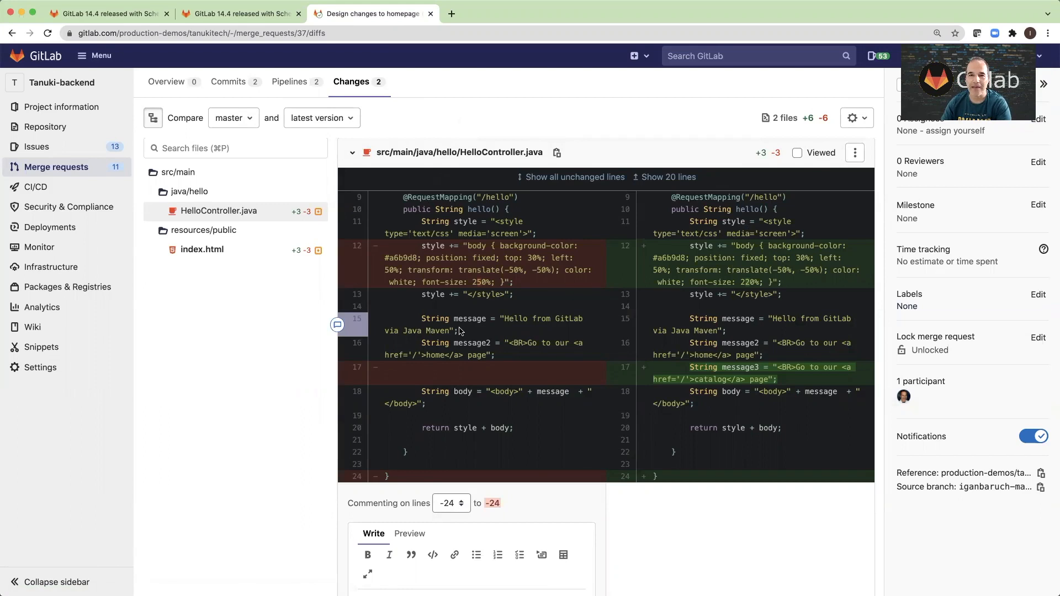
pyautogui.moveTo(742, 289)
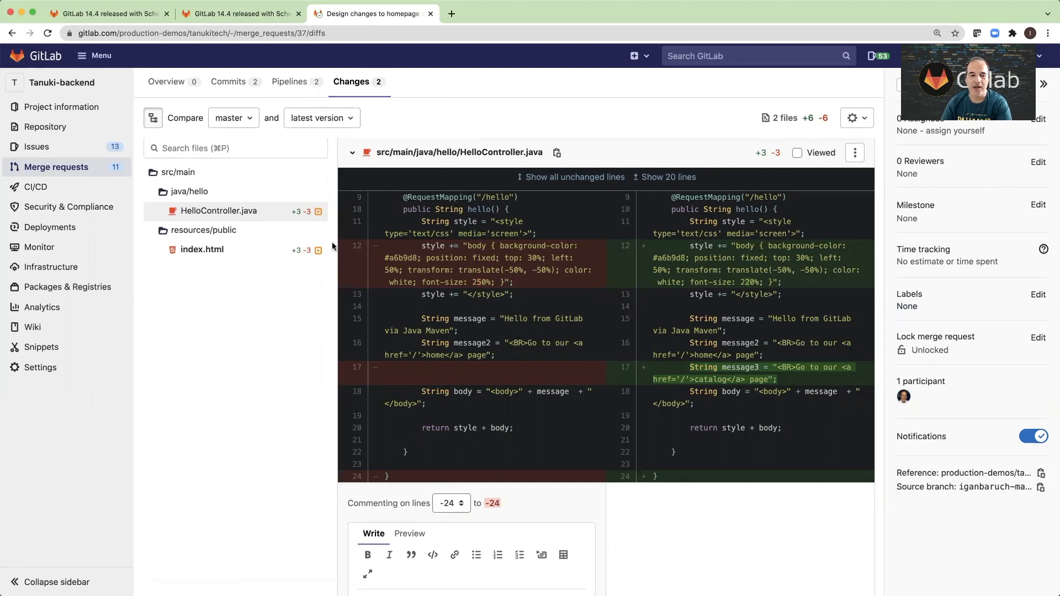
pyautogui.moveTo(514, 245)
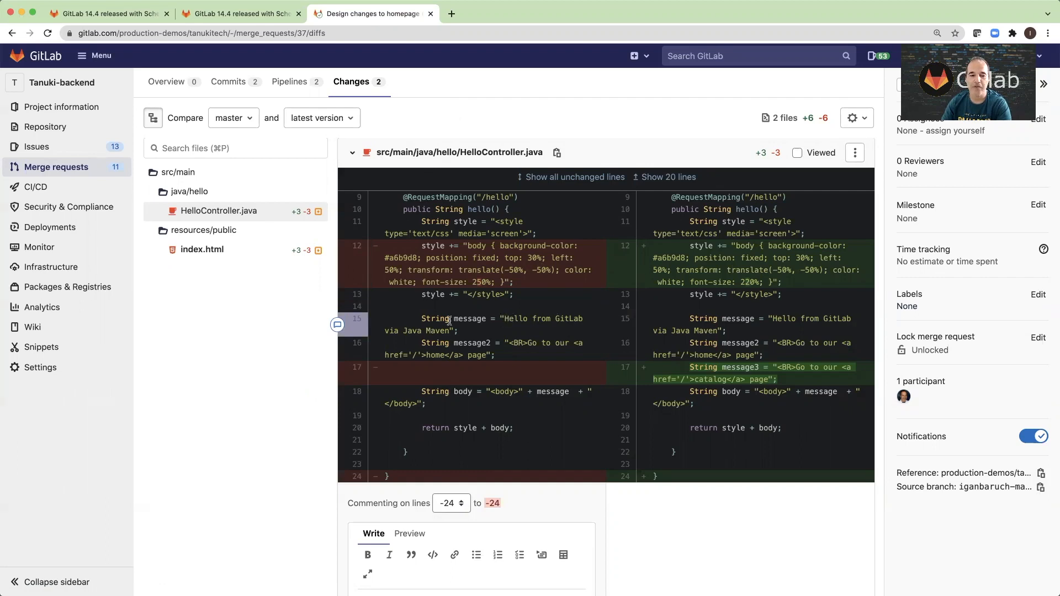
pyautogui.moveTo(337, 327)
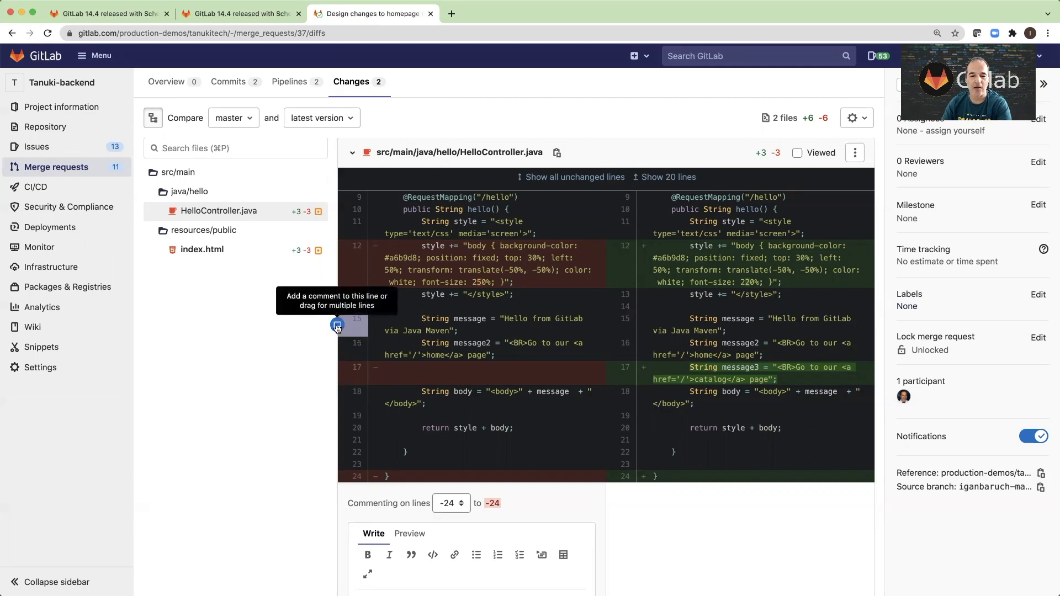
# Post a suggested change on line 15 making the message read "Hello from GitLab"
pyautogui.click(337, 327)
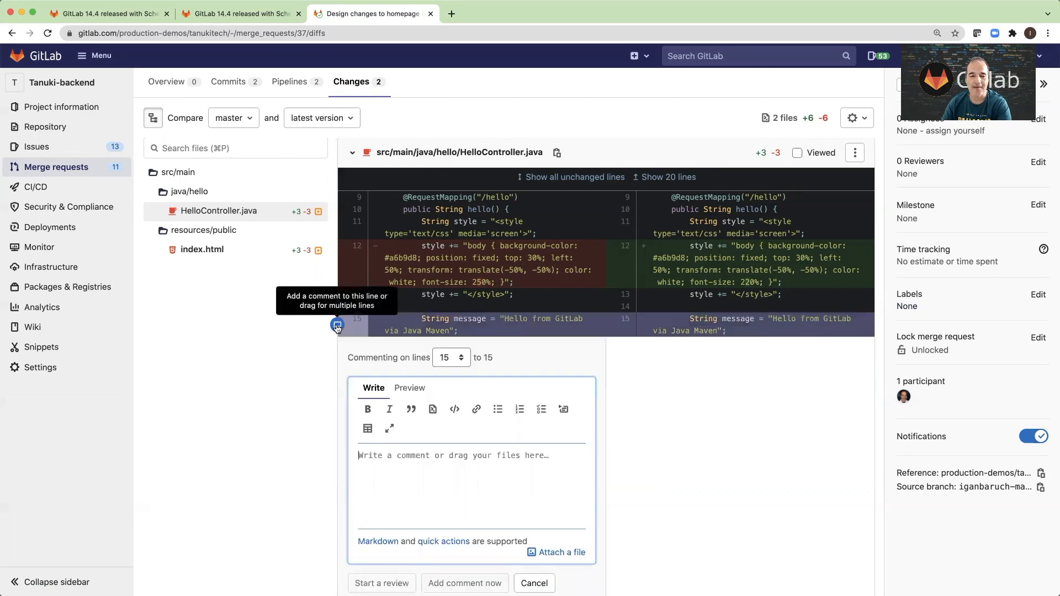
pyautogui.scroll(-3)
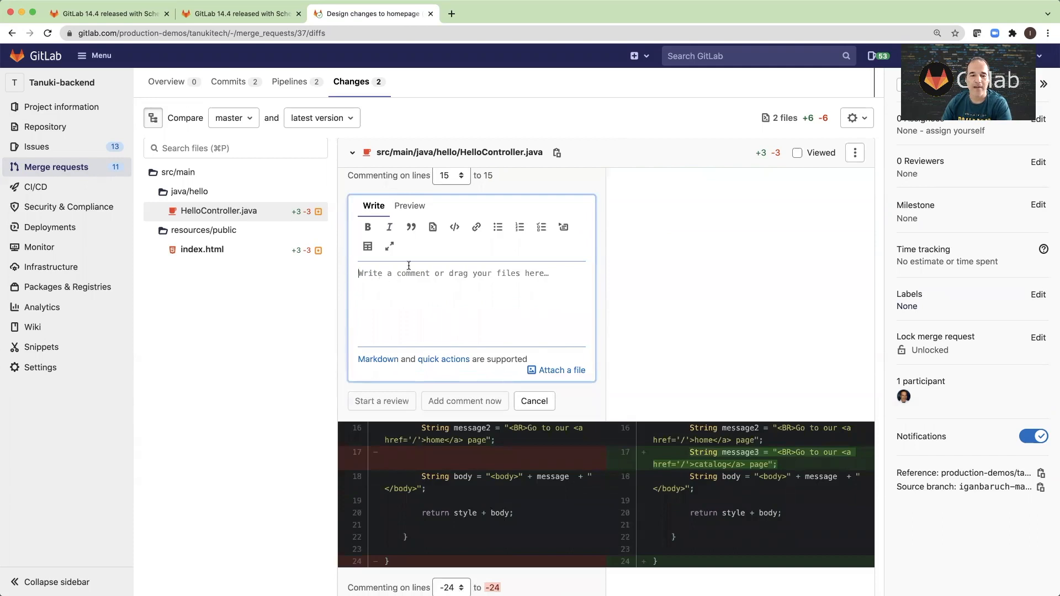
pyautogui.moveTo(431, 227)
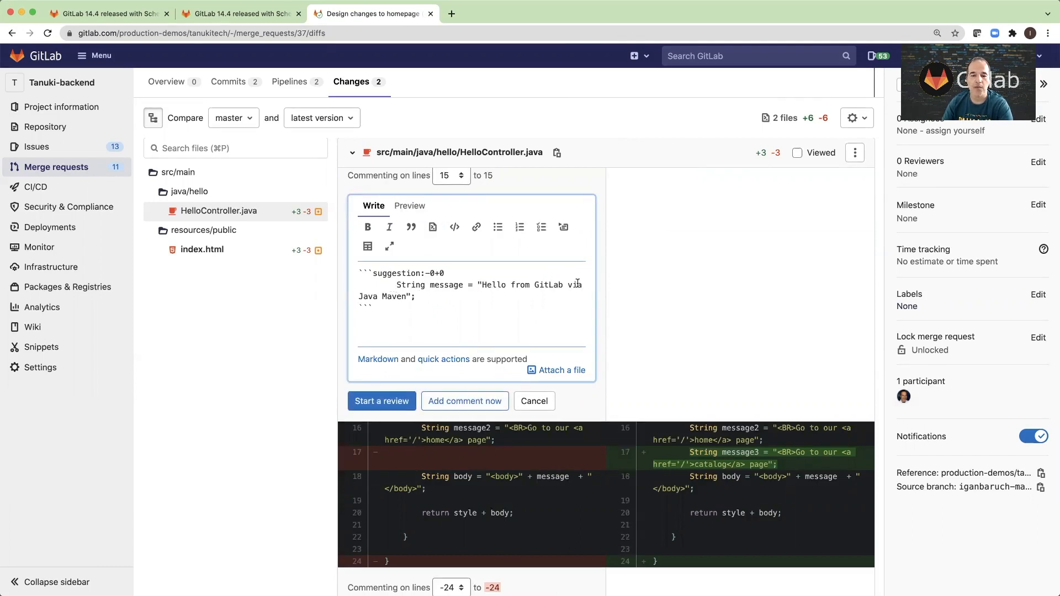
pyautogui.moveTo(537, 294)
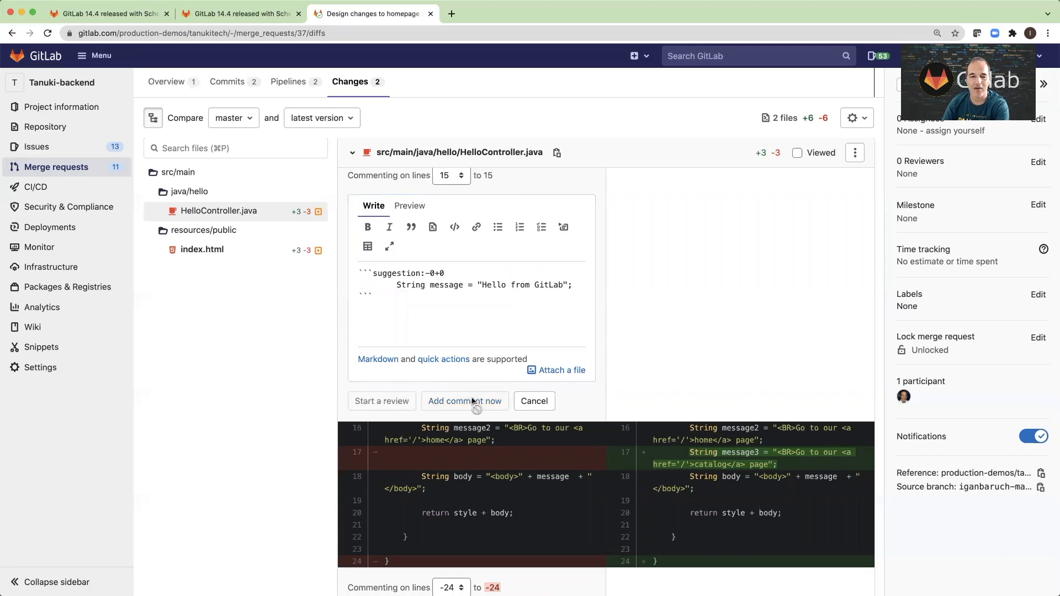
pyautogui.click(465, 400)
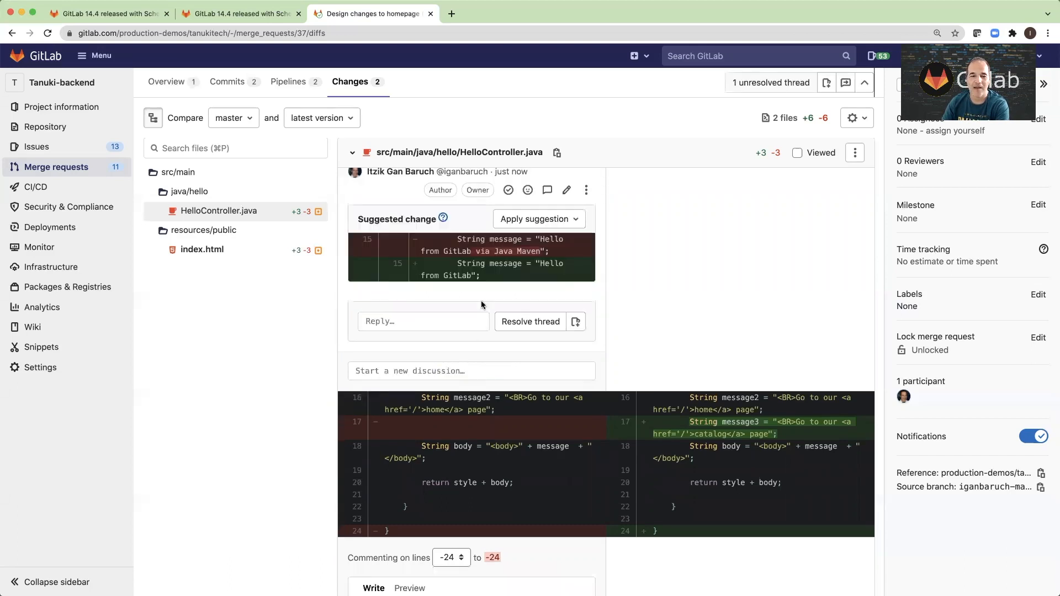
pyautogui.scroll(-3)
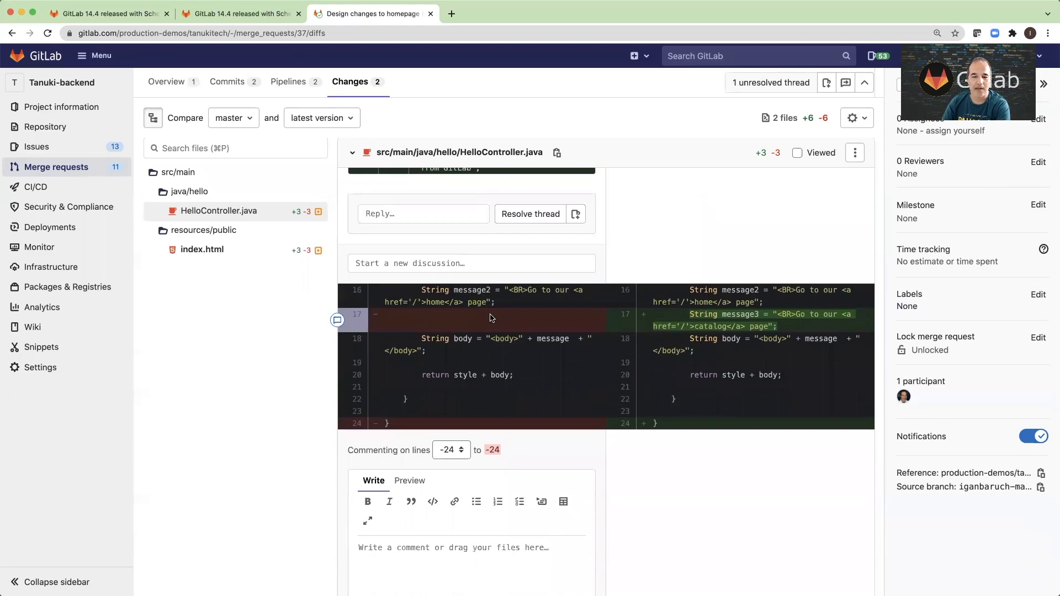
pyautogui.moveTo(357, 376)
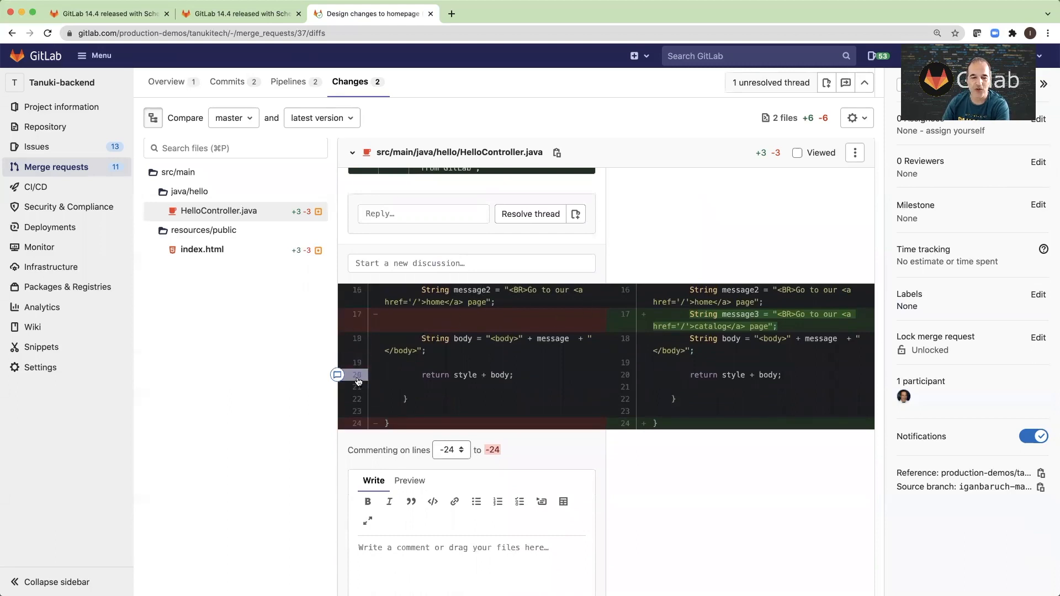
pyautogui.moveTo(338, 376)
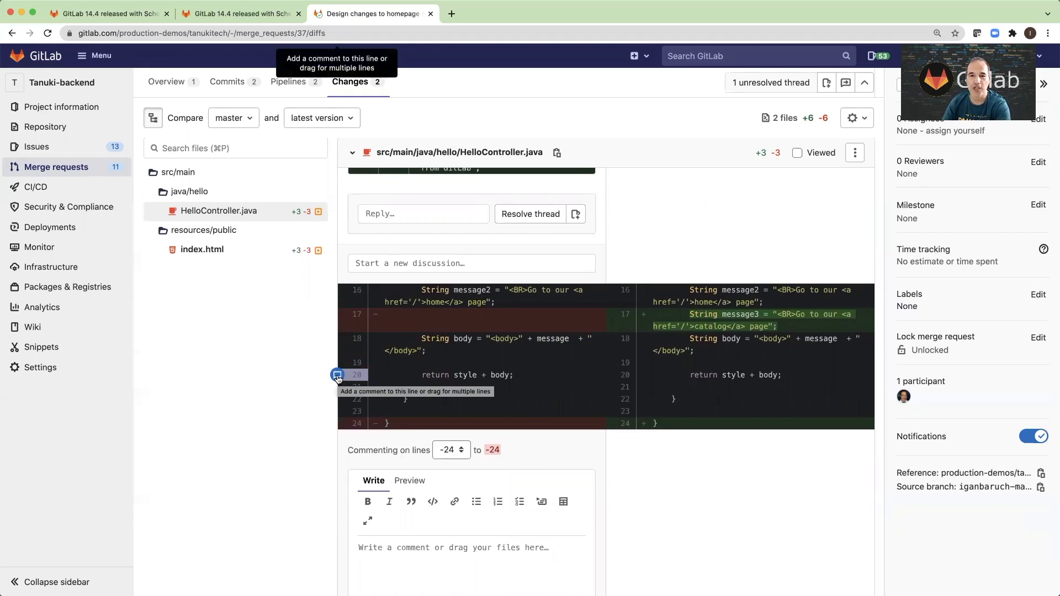
# Post a suggested change on line 20 replacing "return style + body;" with "return style;"
pyautogui.click(337, 374)
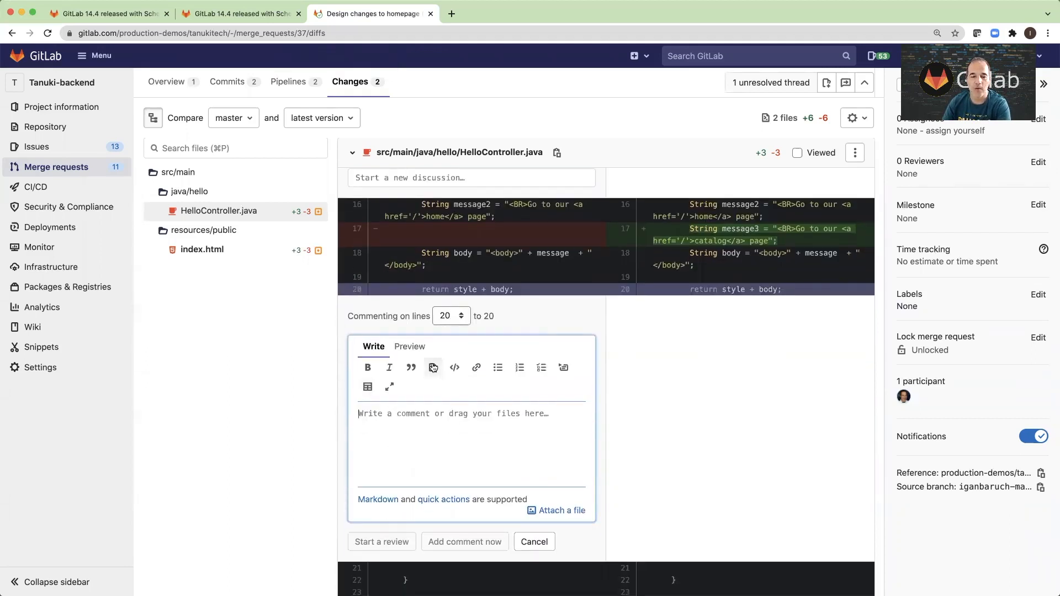
pyautogui.click(432, 367)
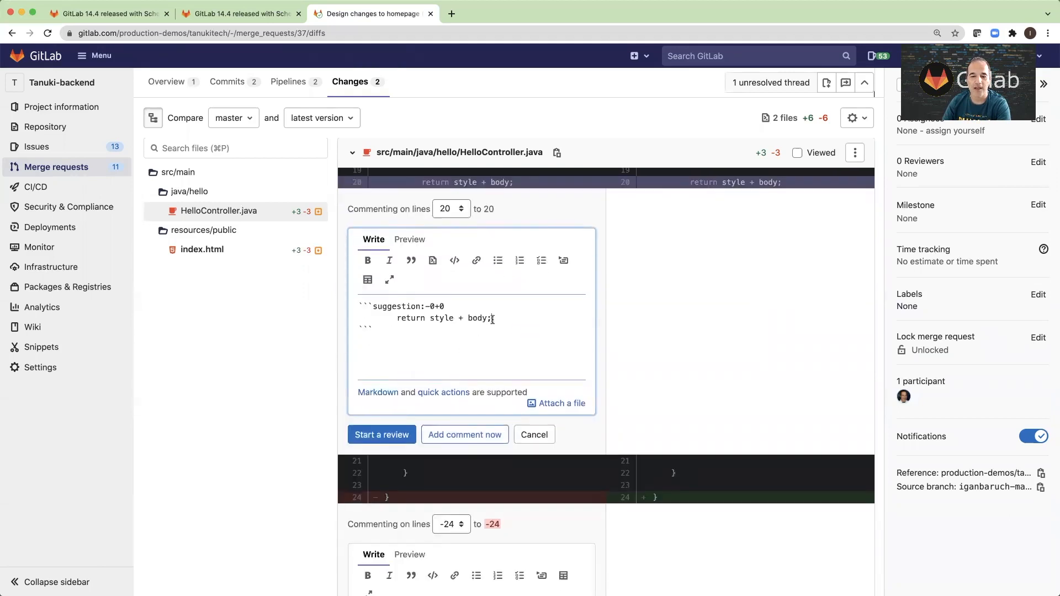
pyautogui.press('Backspace')
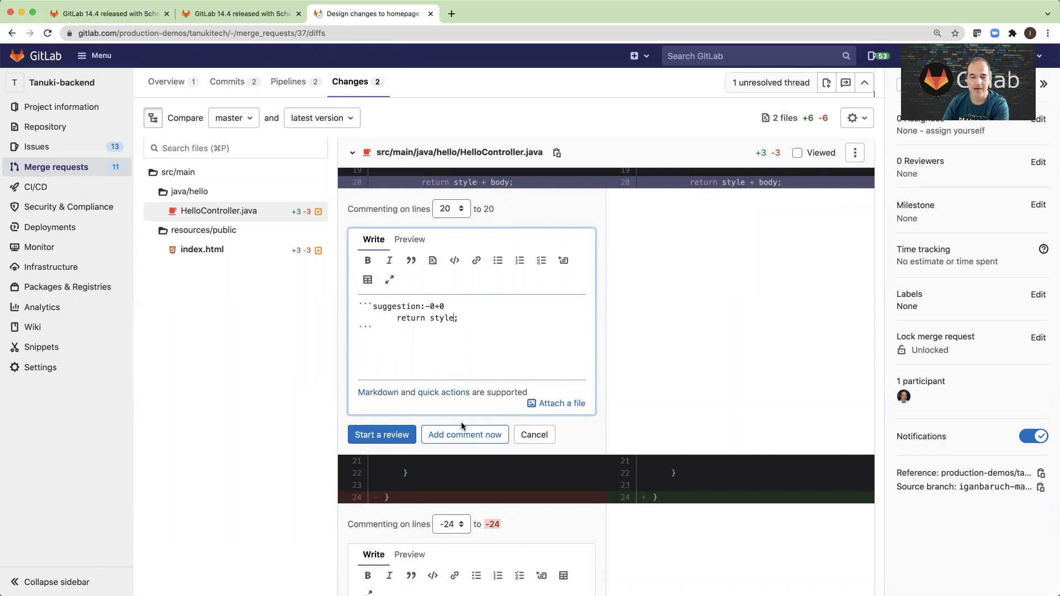
pyautogui.click(465, 435)
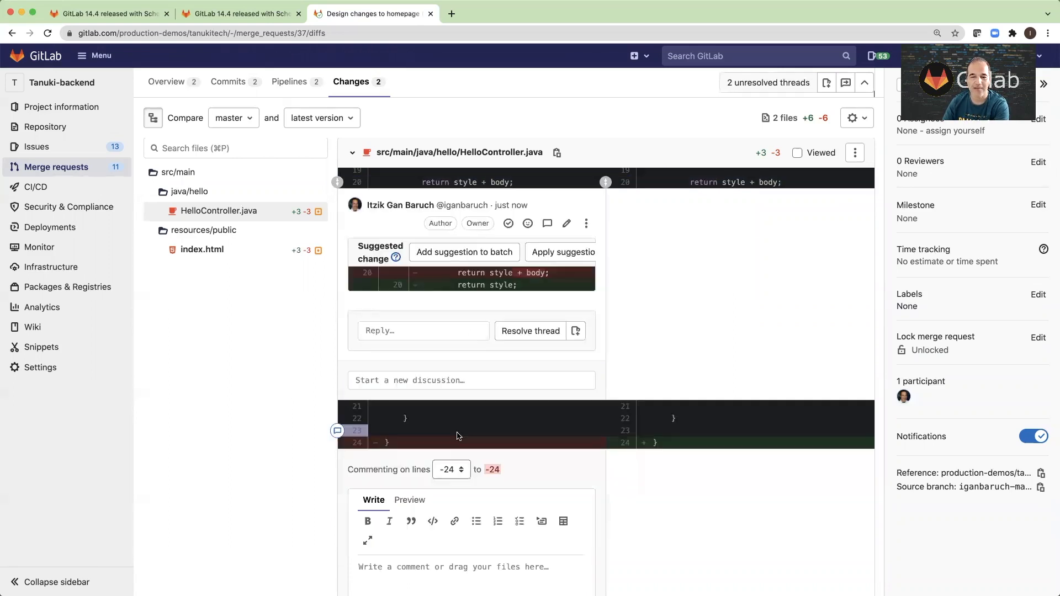
pyautogui.scroll(3)
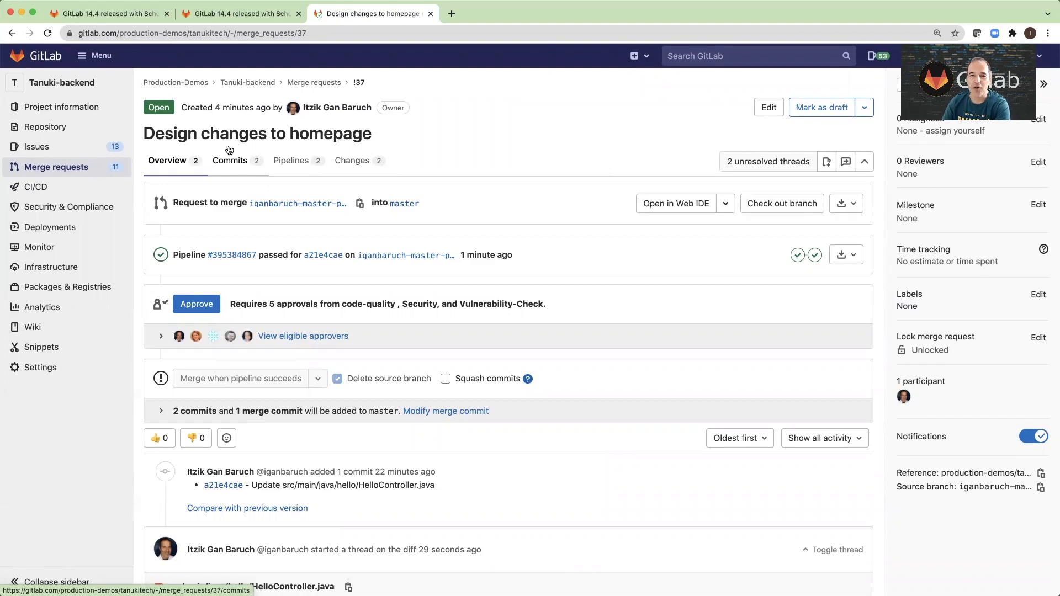
pyautogui.moveTo(614, 140)
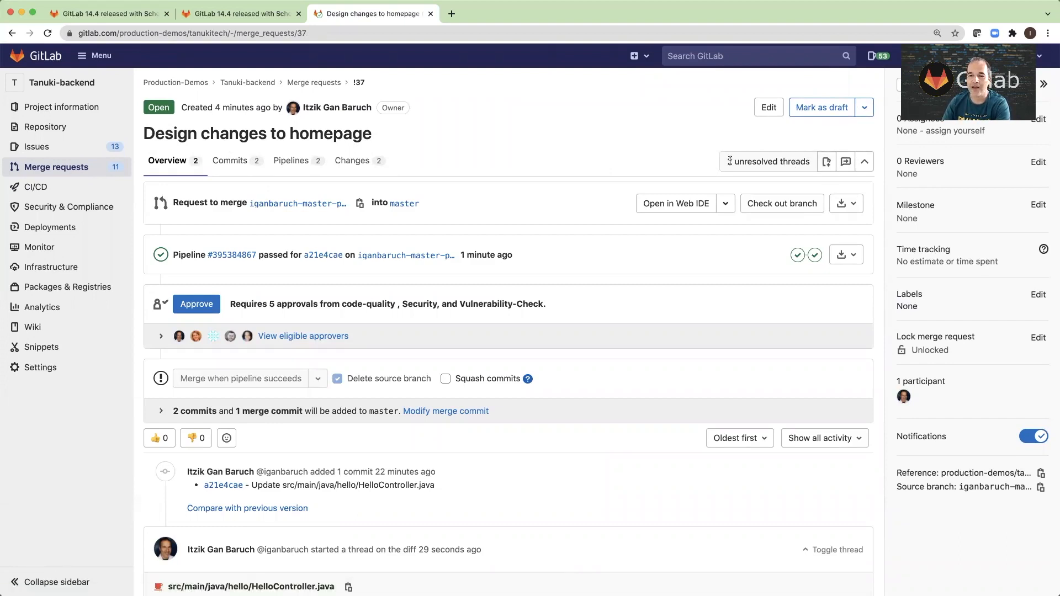
pyautogui.moveTo(845, 162)
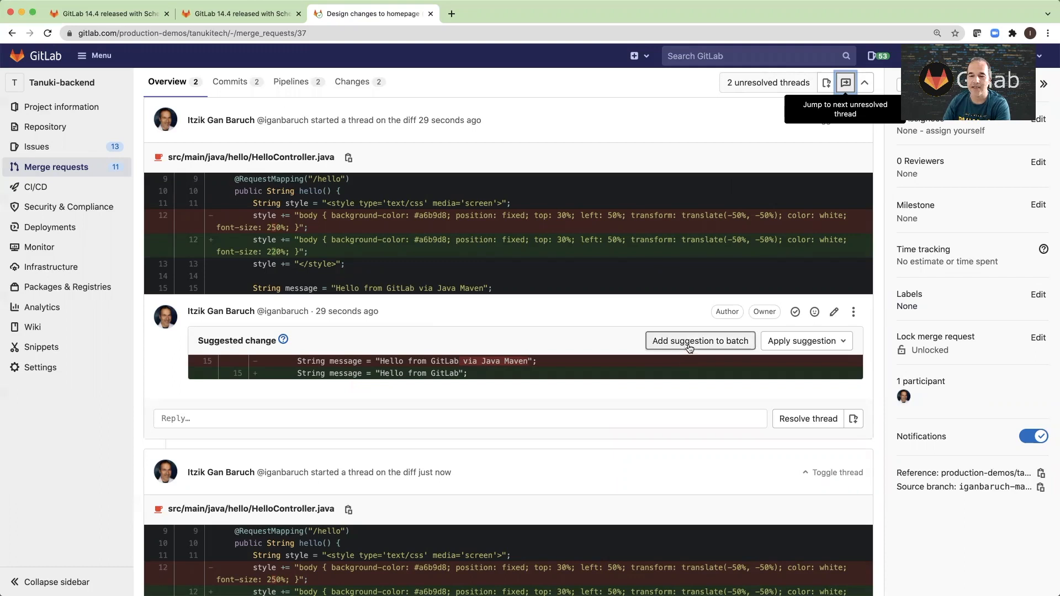
# Add both the line 15 and line 20 suggestions to one batch showing 'Apply 2 suggestions'
pyautogui.click(700, 341)
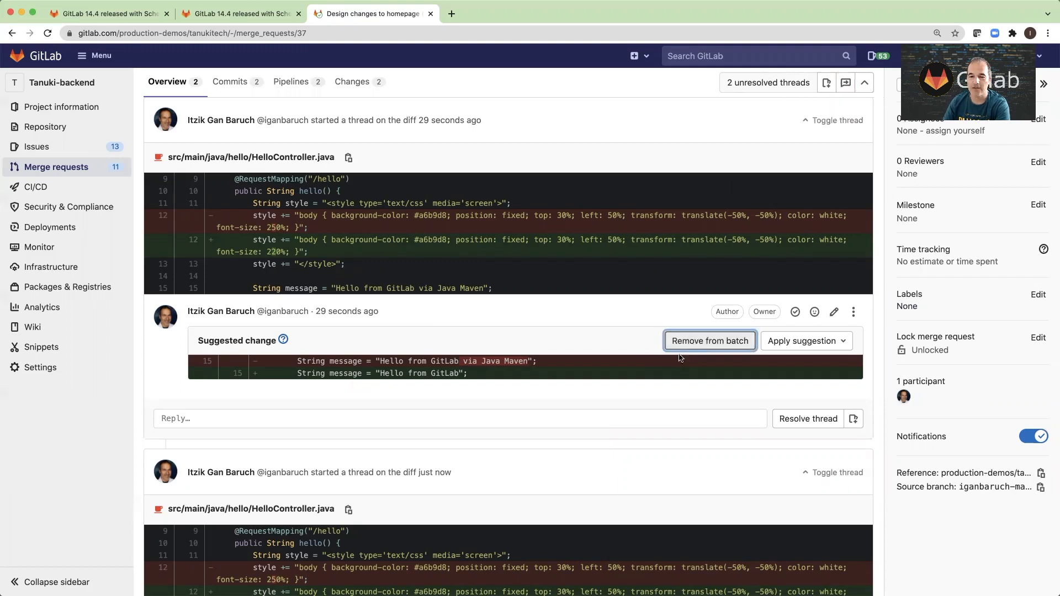
pyautogui.moveTo(860, 155)
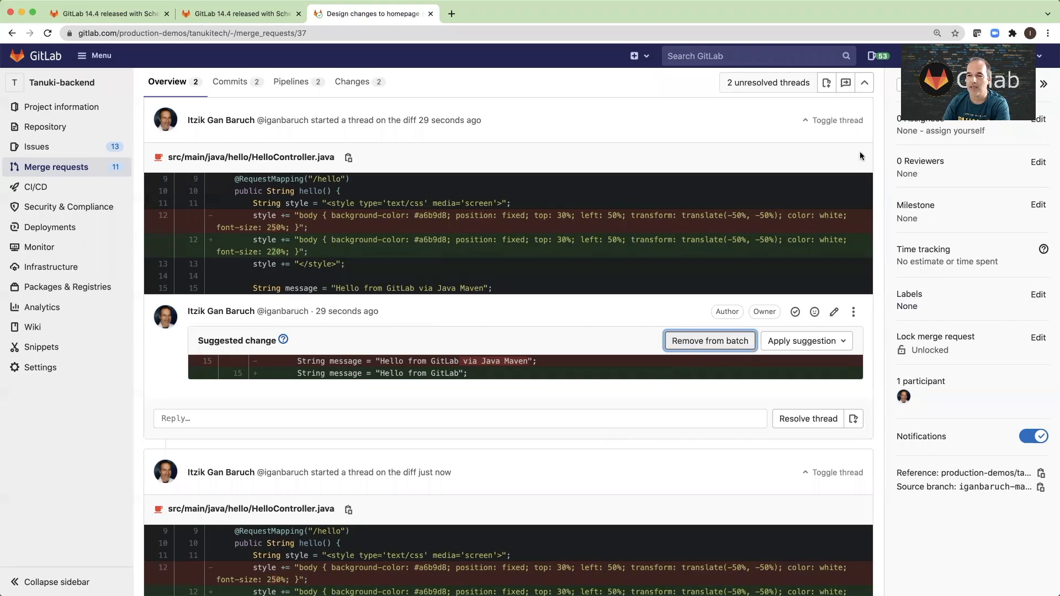
pyautogui.moveTo(864, 83)
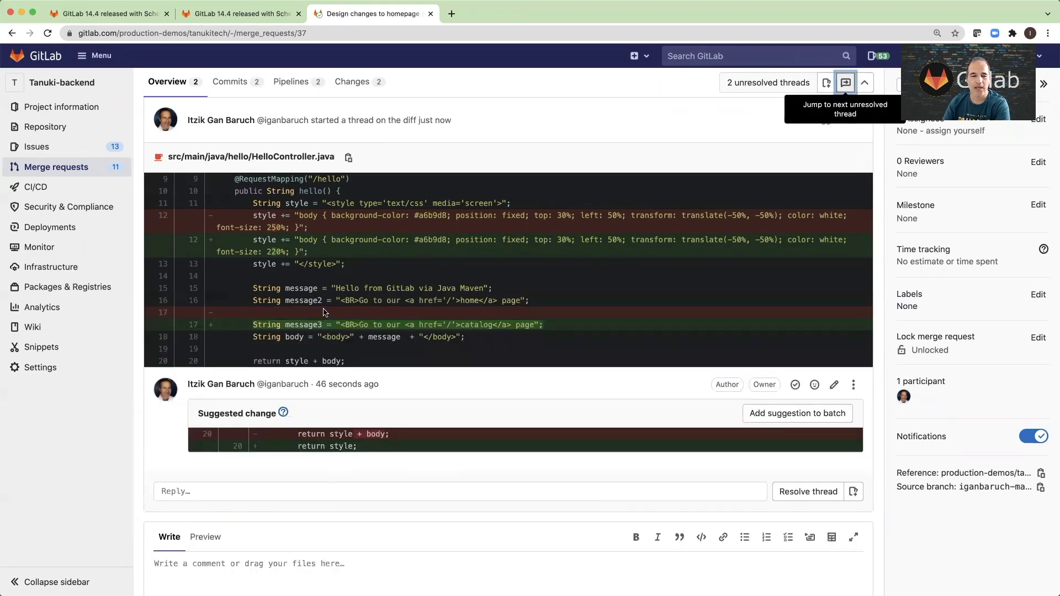
pyautogui.moveTo(228, 439)
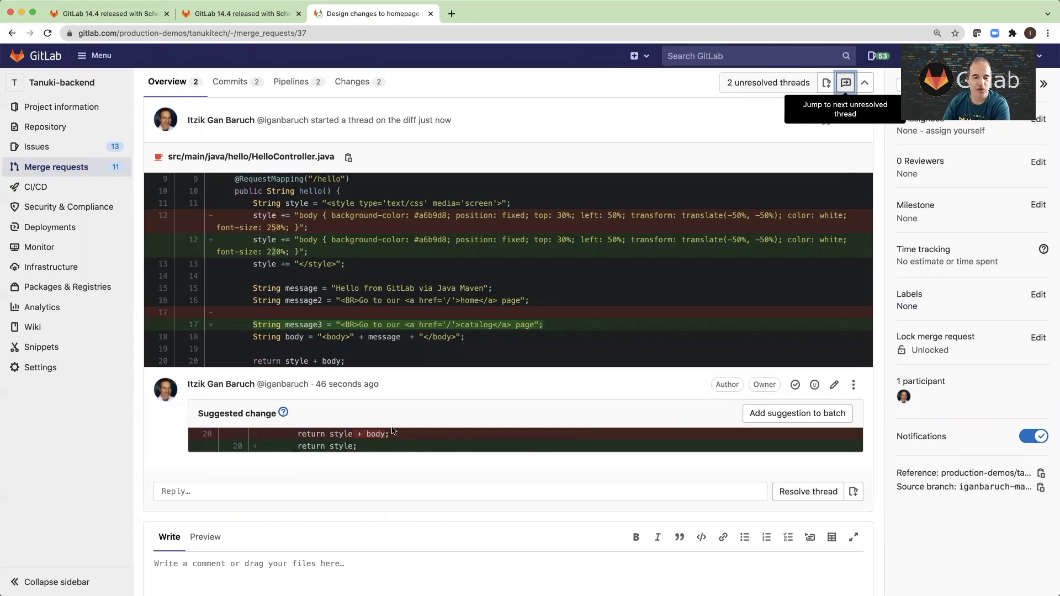
pyautogui.moveTo(748, 424)
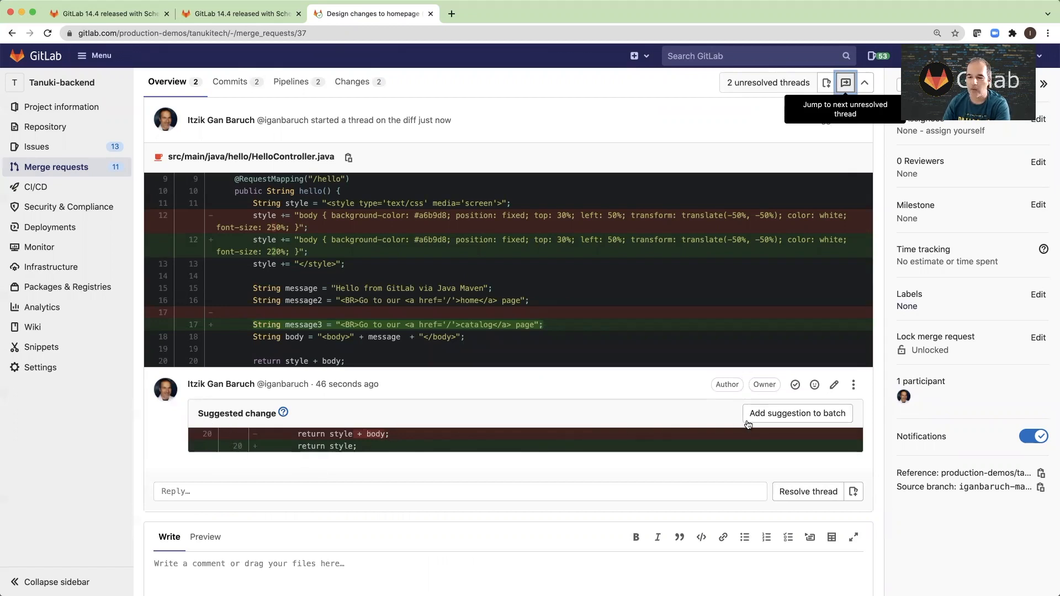
pyautogui.moveTo(797, 413)
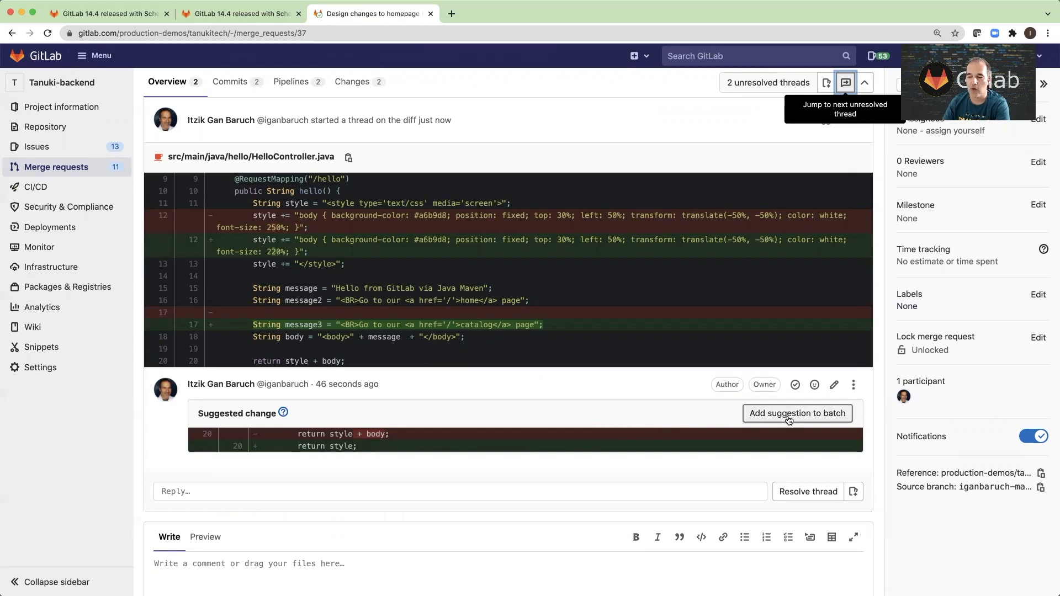
pyautogui.click(797, 413)
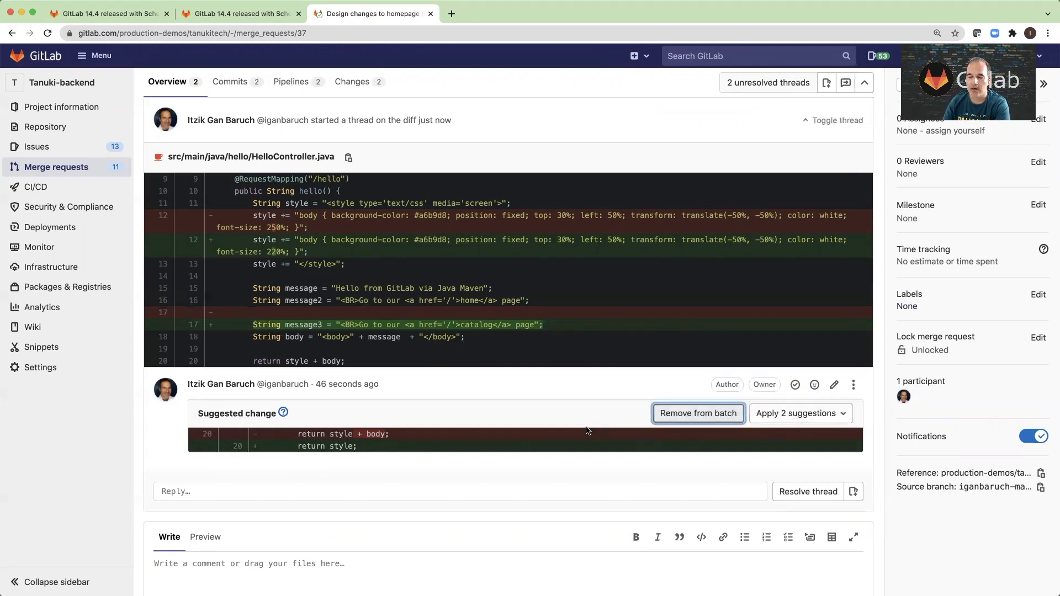
pyautogui.moveTo(628, 373)
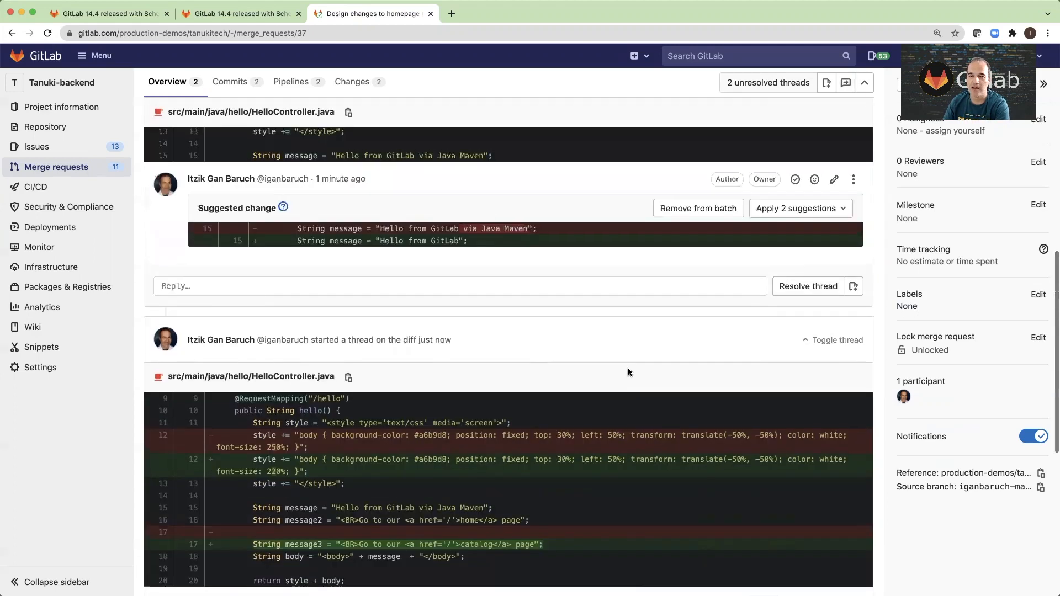
pyautogui.scroll(-3)
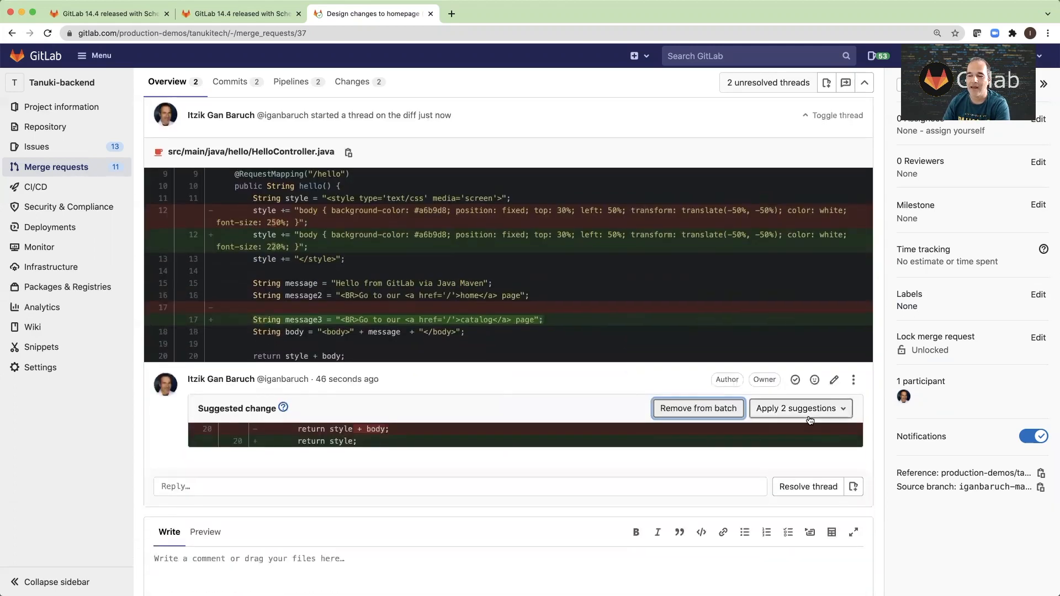
pyautogui.moveTo(801, 408)
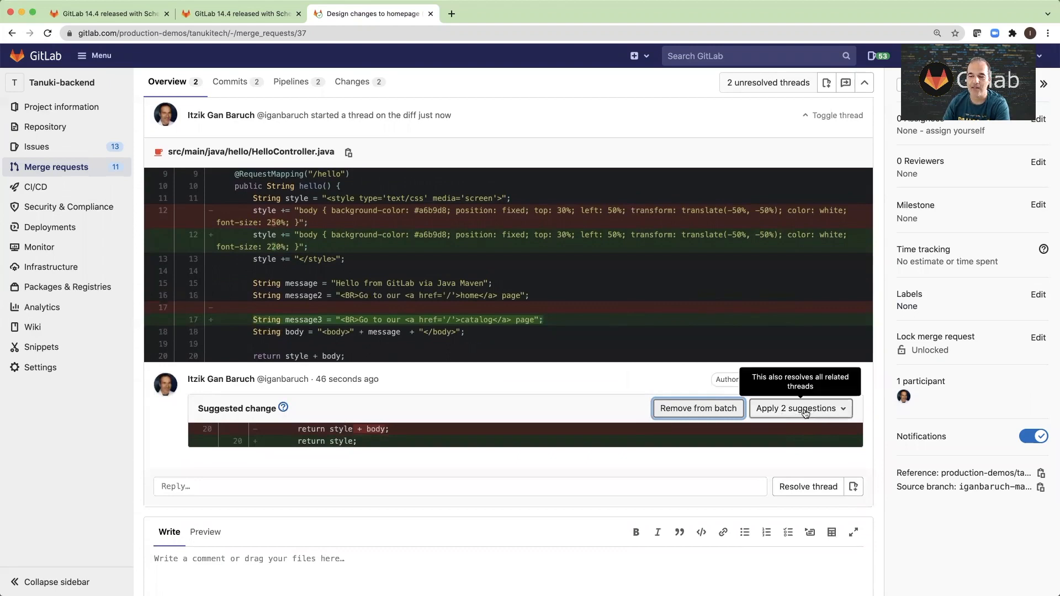
# Apply both batched suggestions as one commit messaged 'Make design changes to homepage'
pyautogui.click(800, 408)
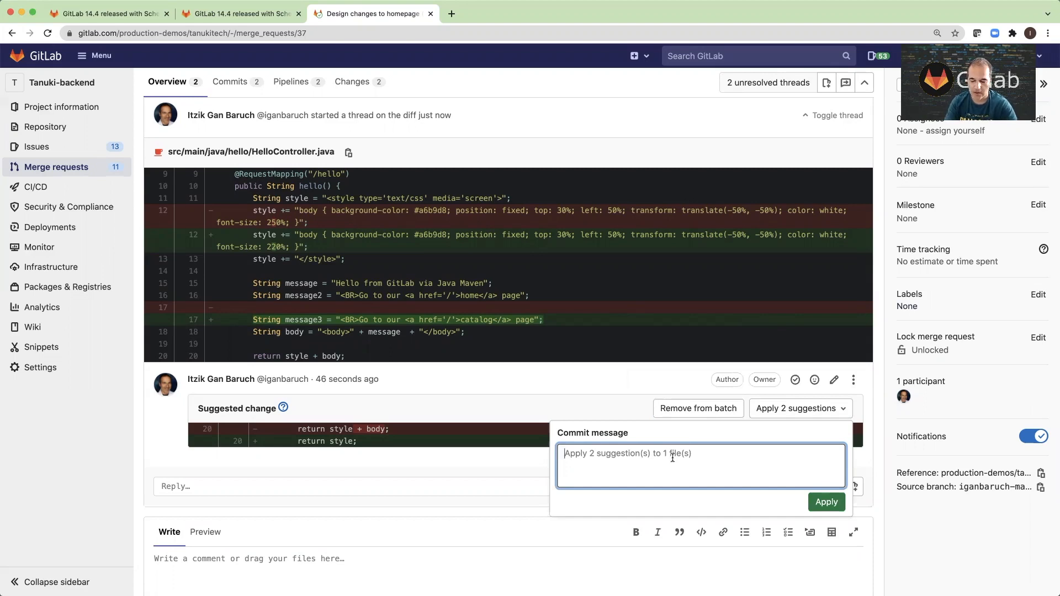
pyautogui.write('Make')
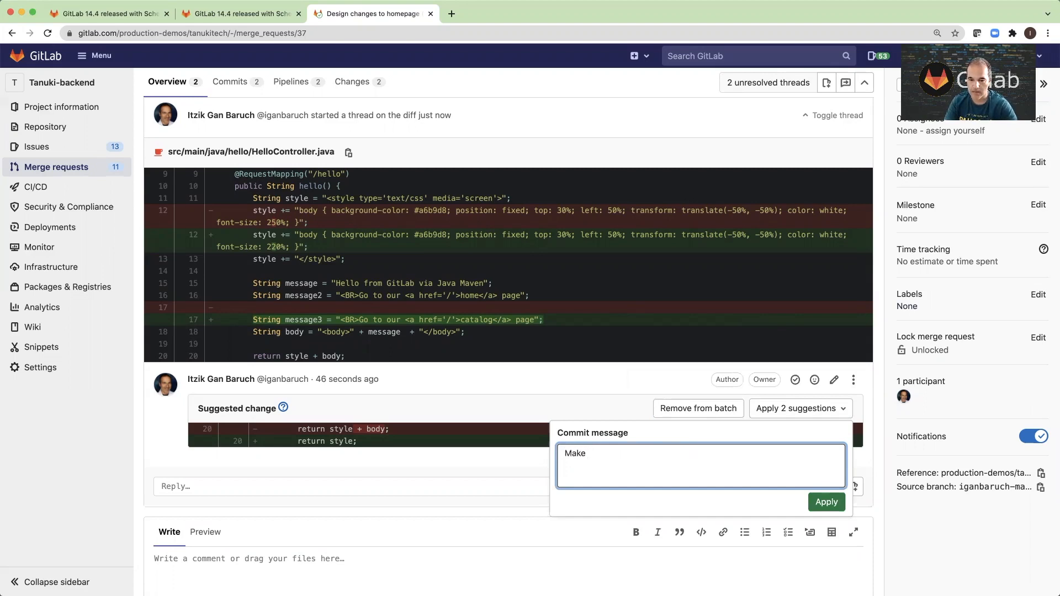
pyautogui.write('design ch')
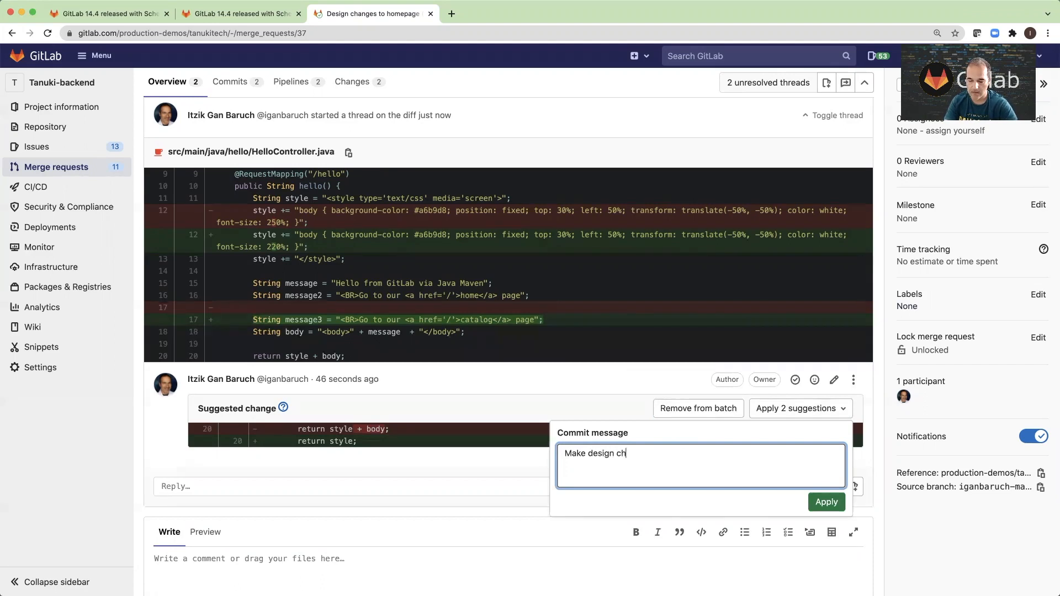
pyautogui.write('anges to h')
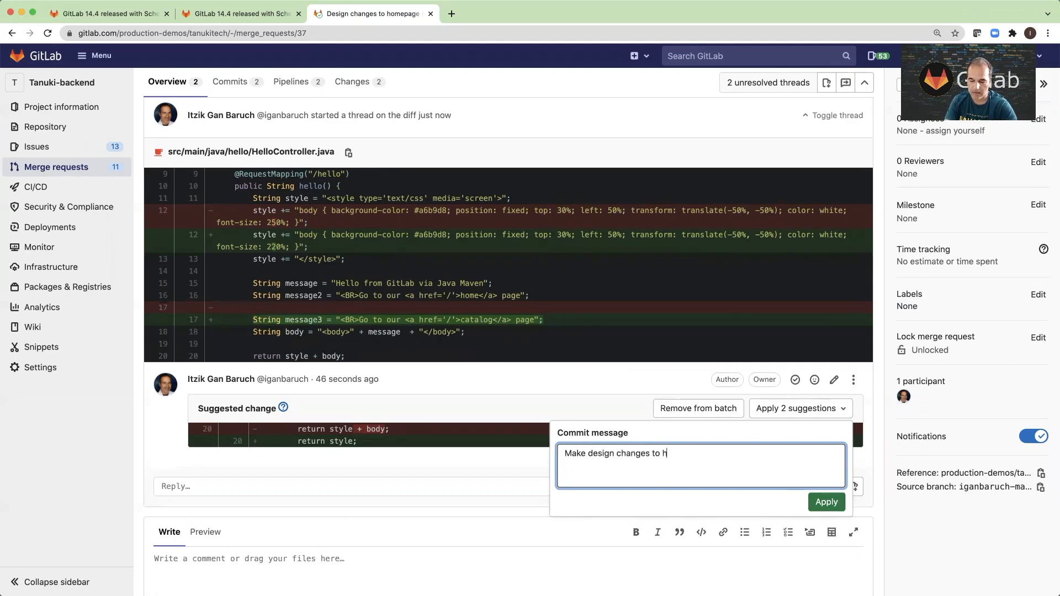
pyautogui.write('omepage')
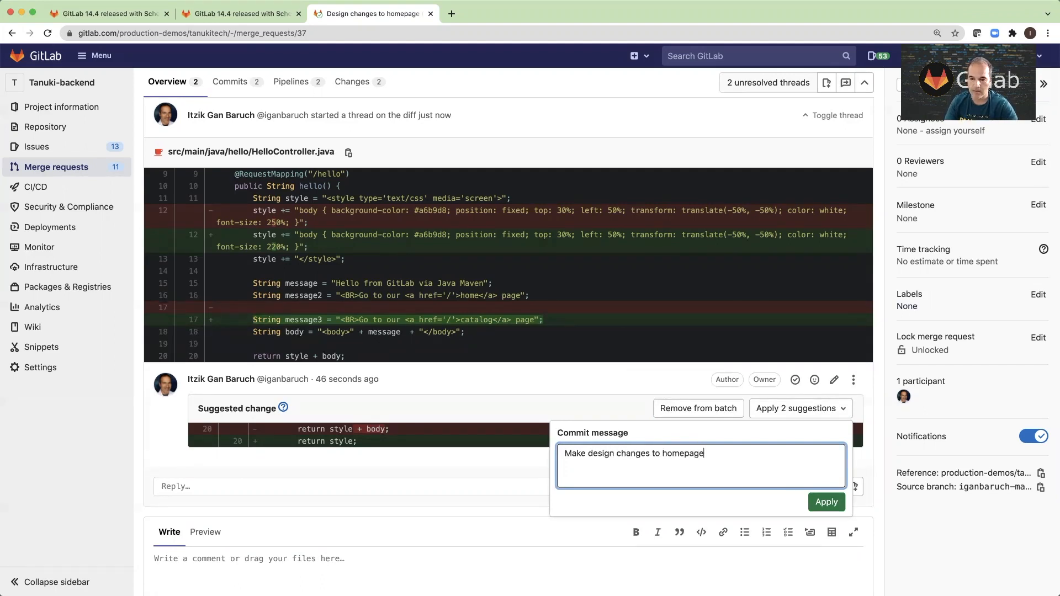
pyautogui.click(827, 501)
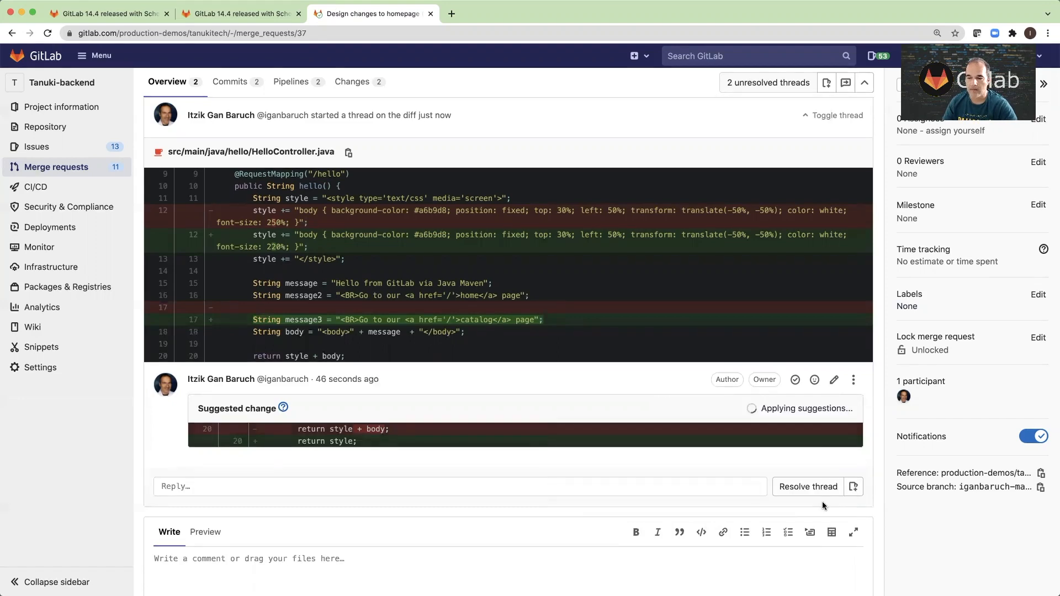
# Confirm both suggestions show Applied badges and all merge request threads are resolved
pyautogui.click(809, 486)
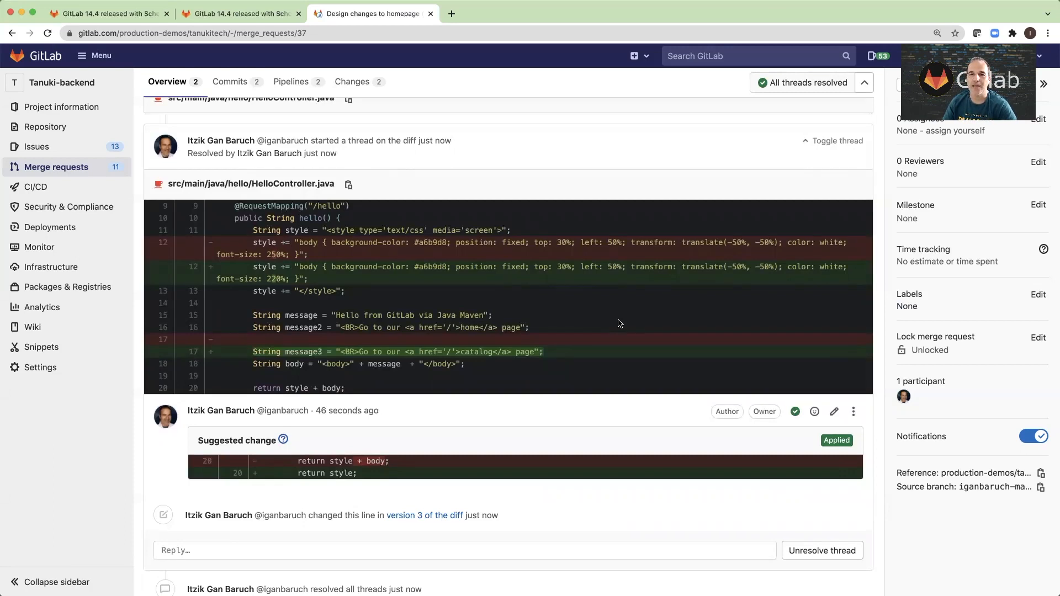
pyautogui.moveTo(649, 338)
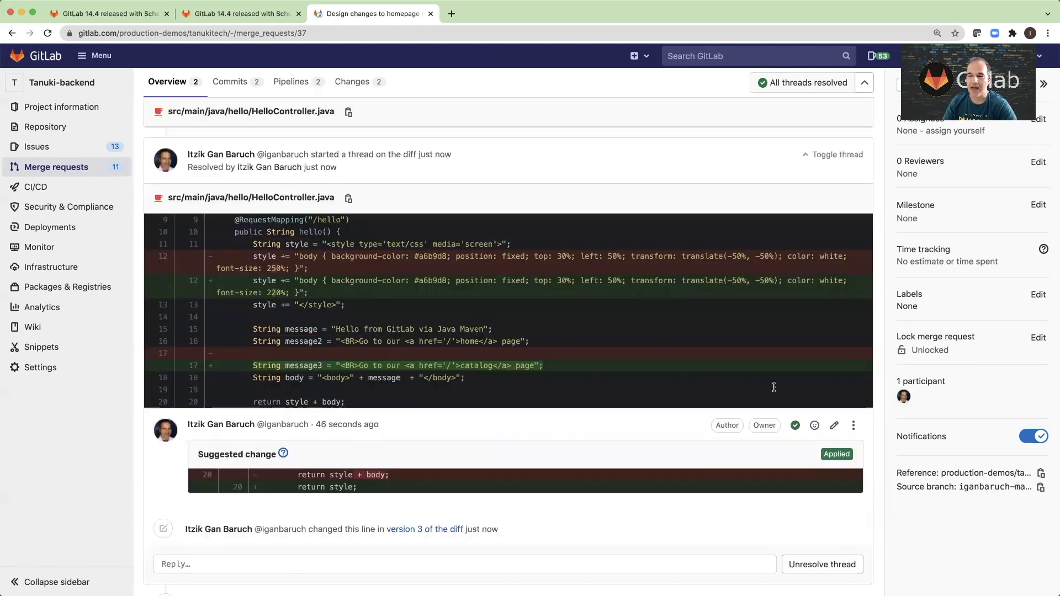
pyautogui.scroll(-3)
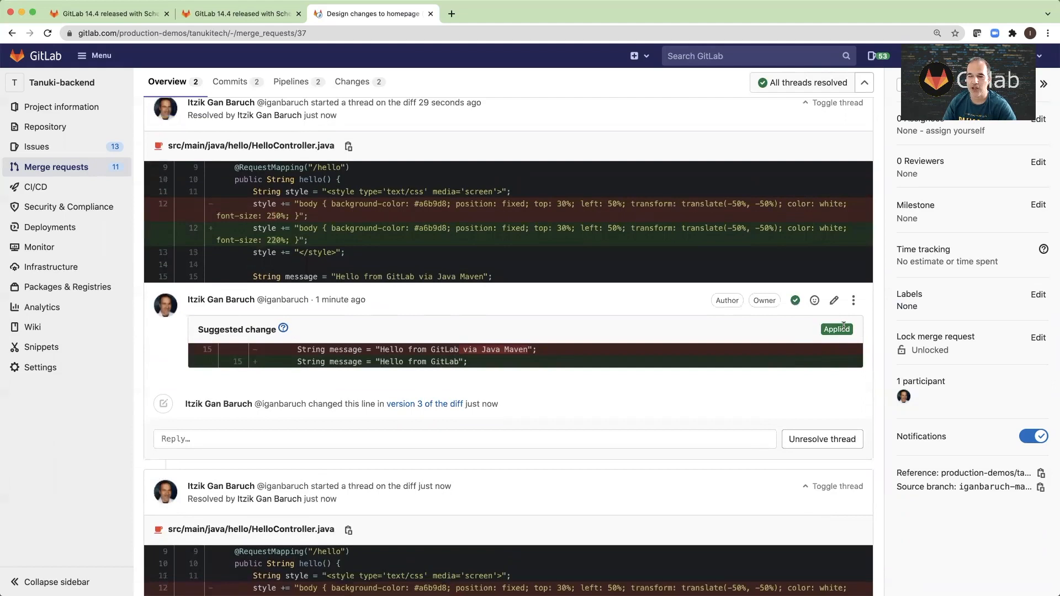
pyautogui.scroll(3)
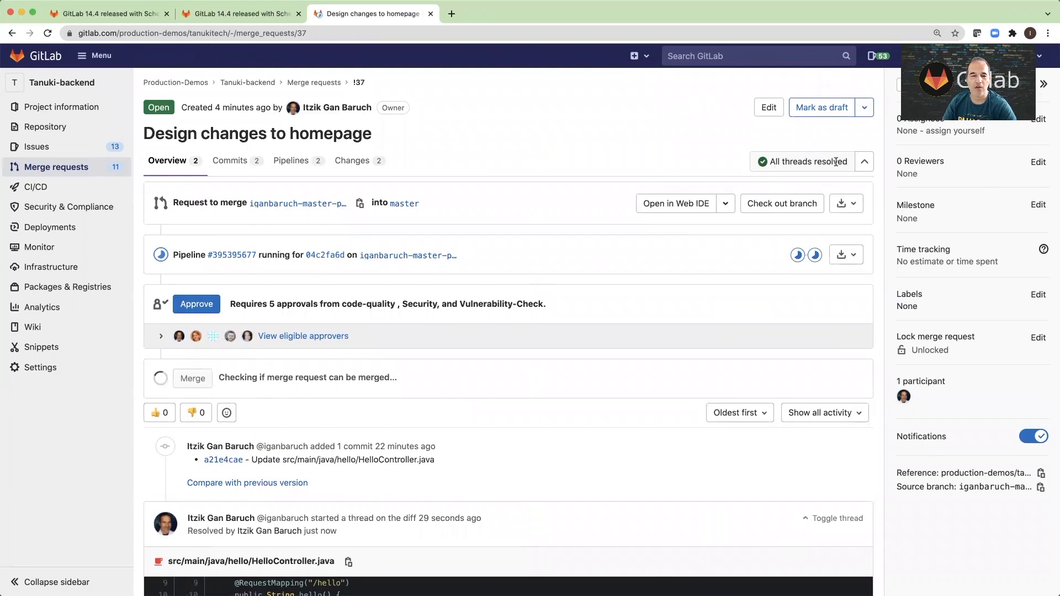
# View the single 'Make design changes to homepage' commit, then return to the GitLab 14.4 release post
pyautogui.click(352, 160)
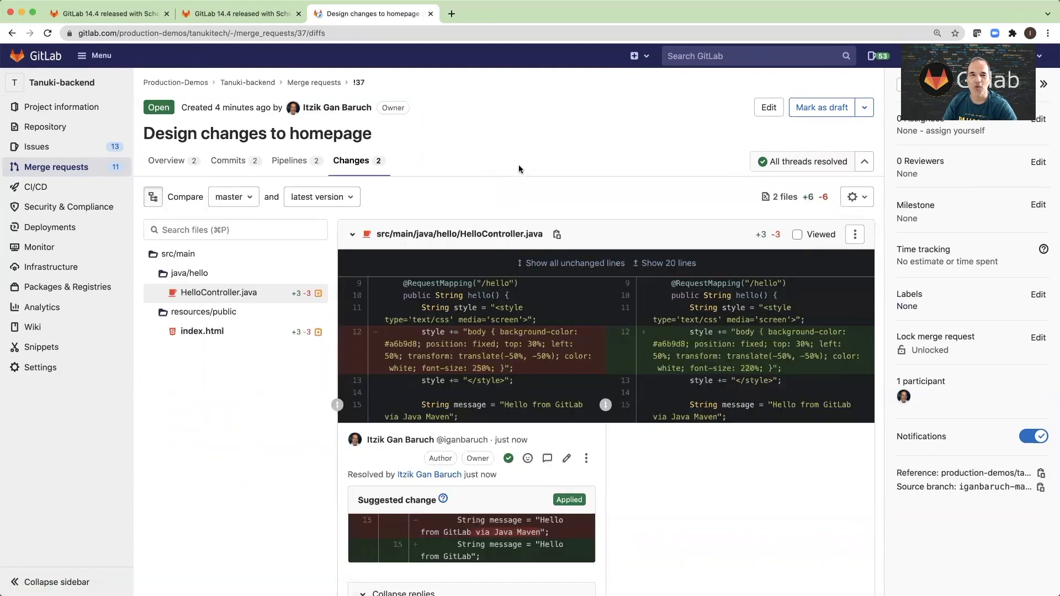
pyautogui.click(229, 161)
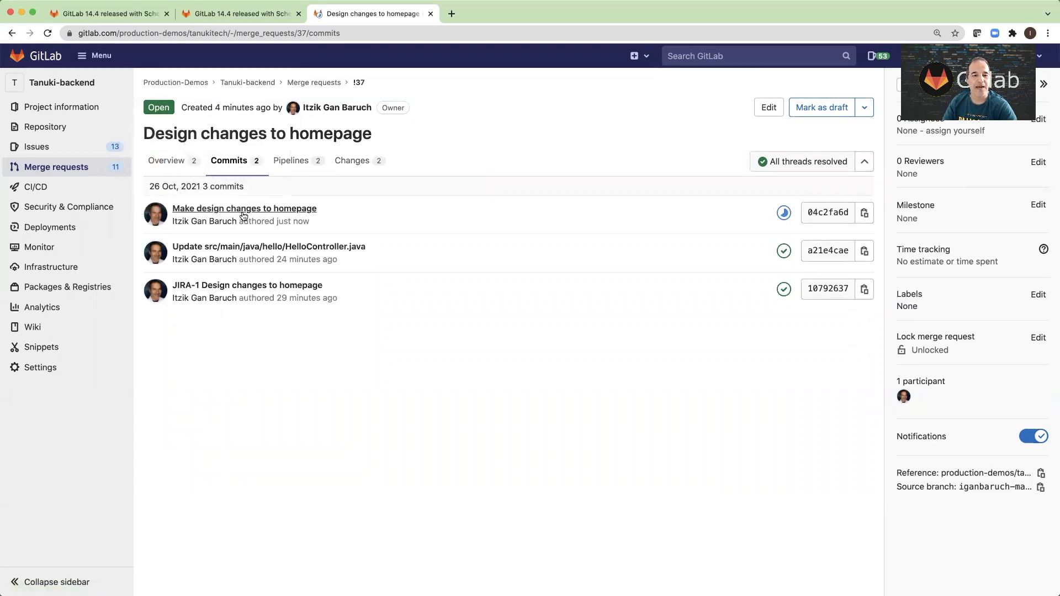
pyautogui.moveTo(245, 209)
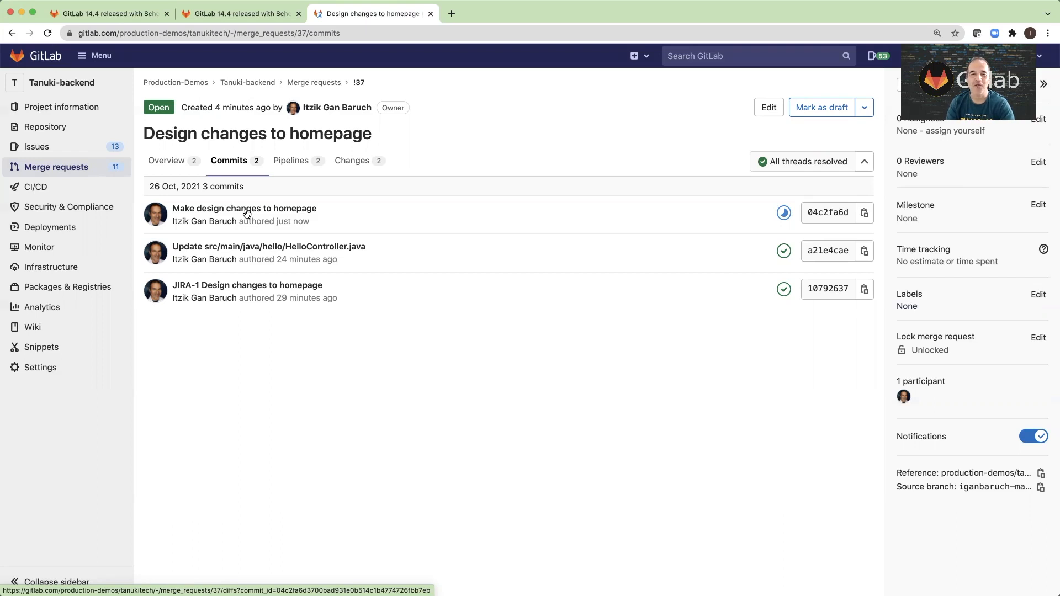
pyautogui.click(243, 209)
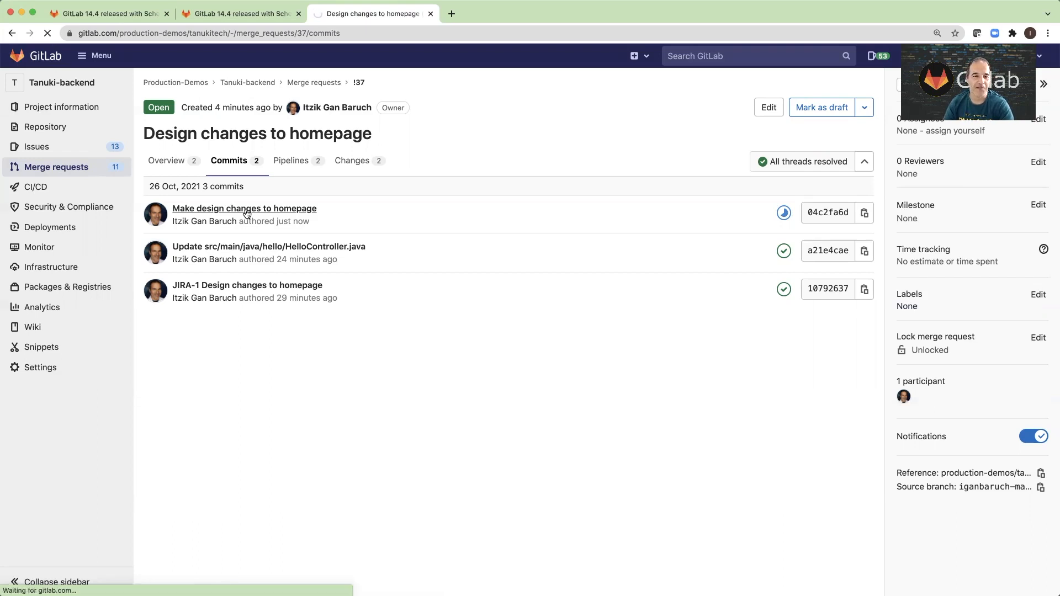
pyautogui.click(243, 209)
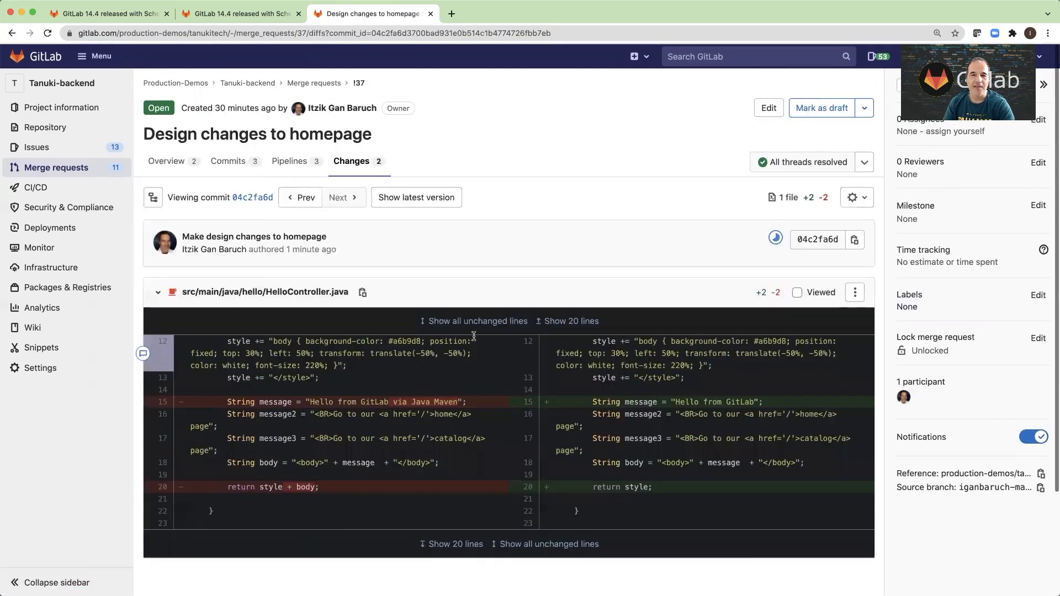
pyautogui.click(238, 14)
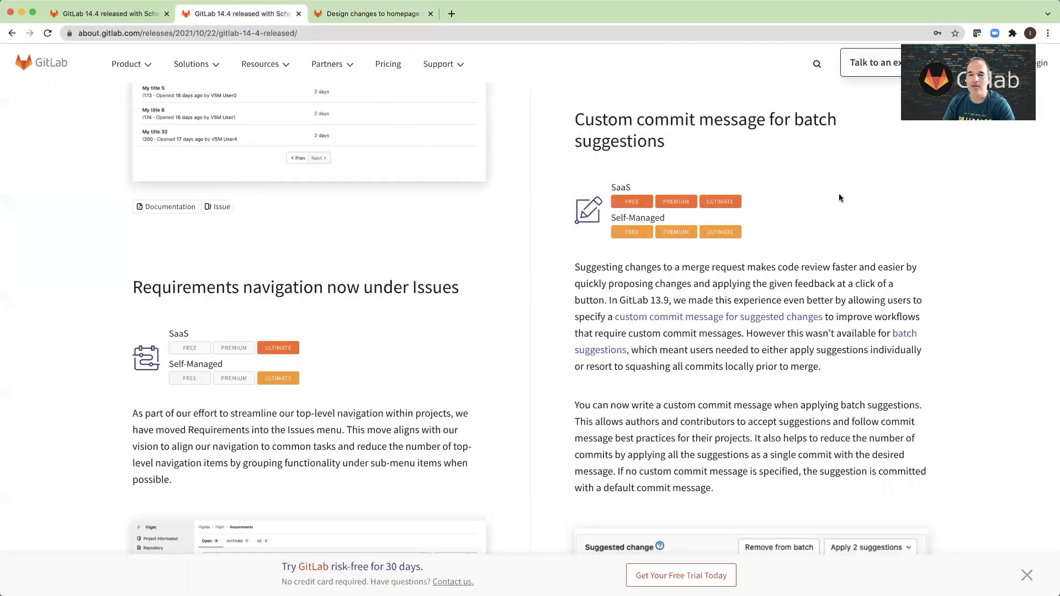
pyautogui.moveTo(815, 171)
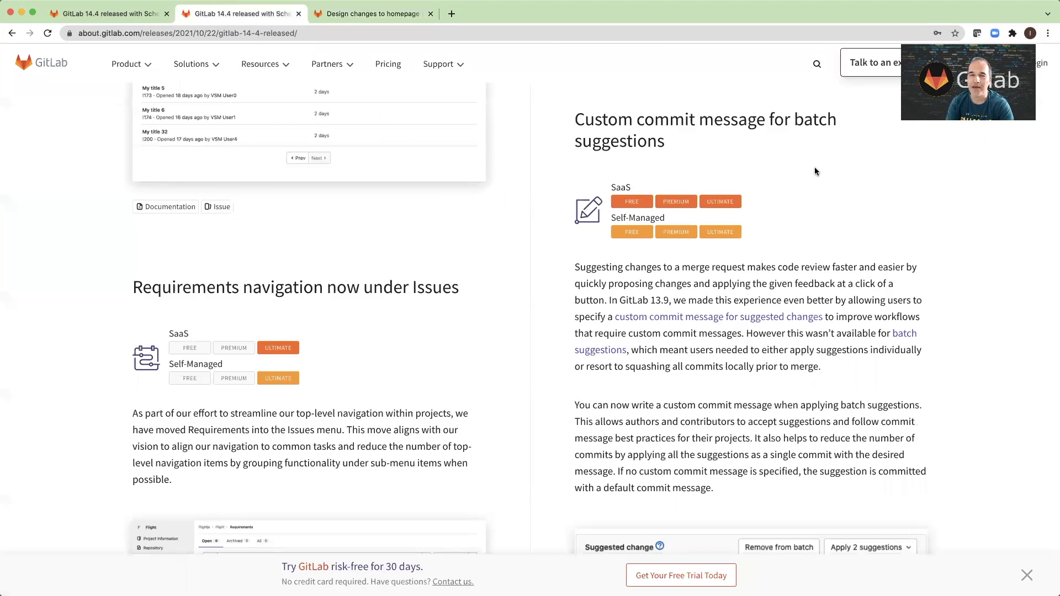